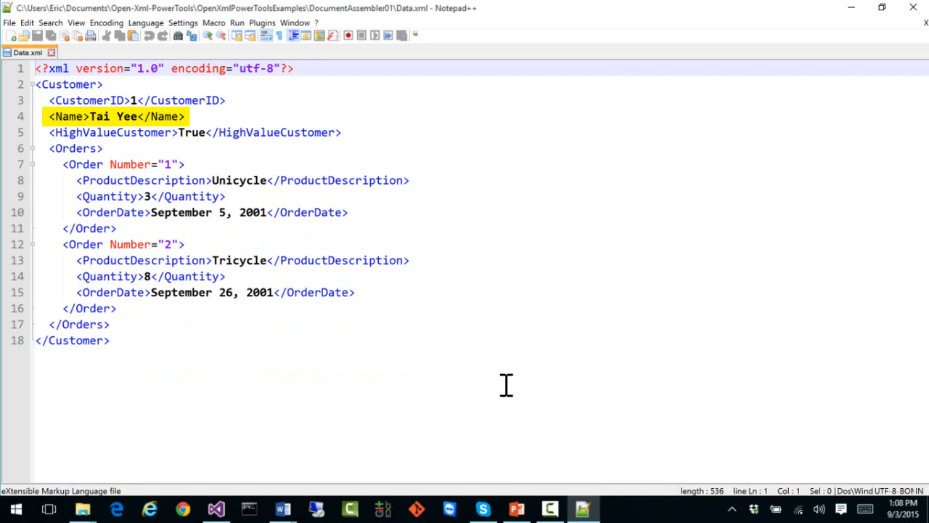
- Review Program.cs in Visual Studio, then bring TemplateDocument.docx forward in Word
left_click(215, 508)
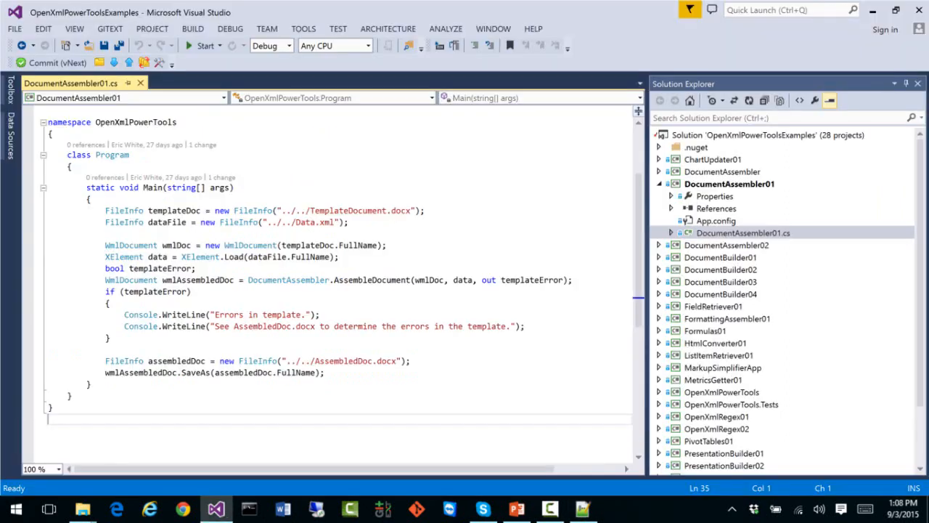
left_click(282, 508)
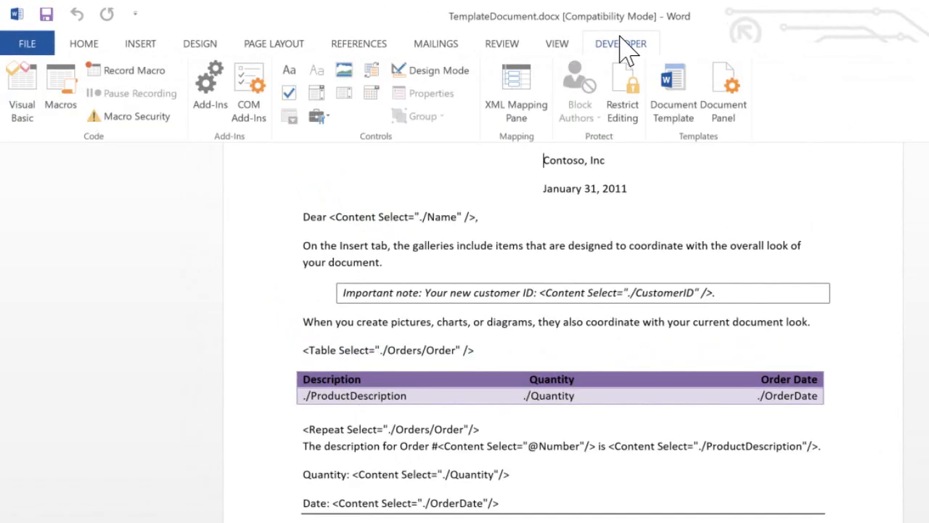
- Turn on Design Mode to reveal content control tags, then switch to AssembledDoc.docx
left_click(429, 70)
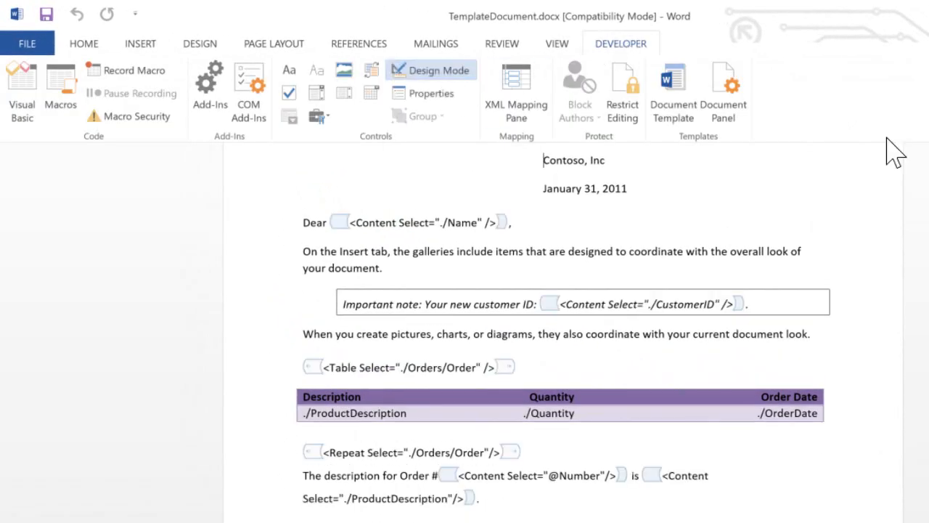
mouse_move(400, 282)
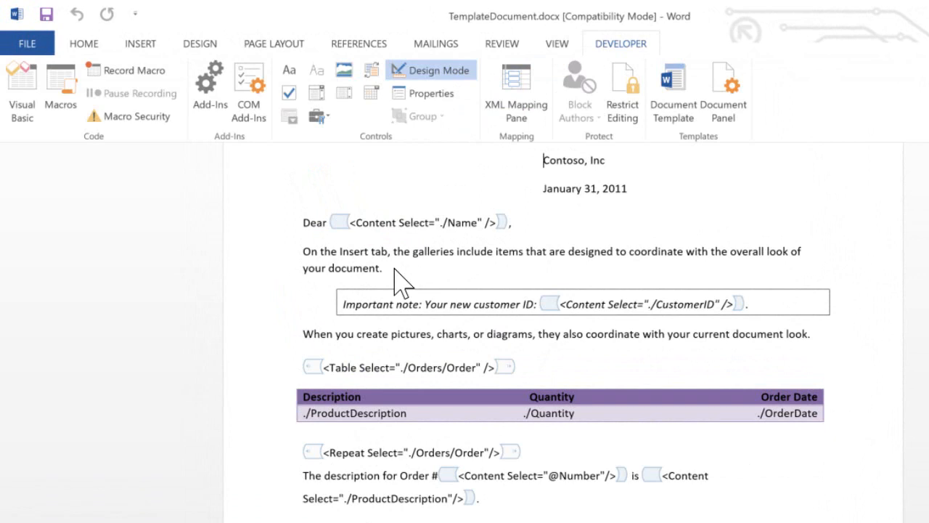
mouse_move(370, 273)
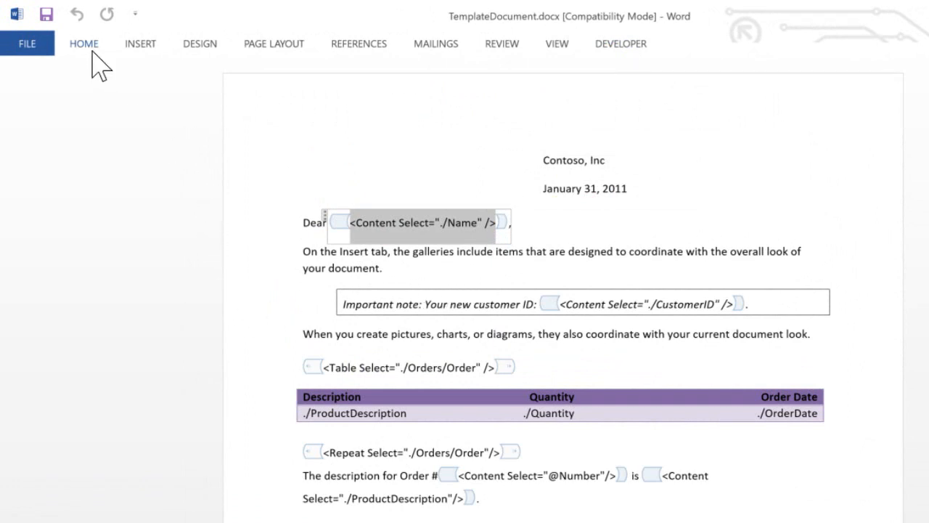
left_click(84, 43)
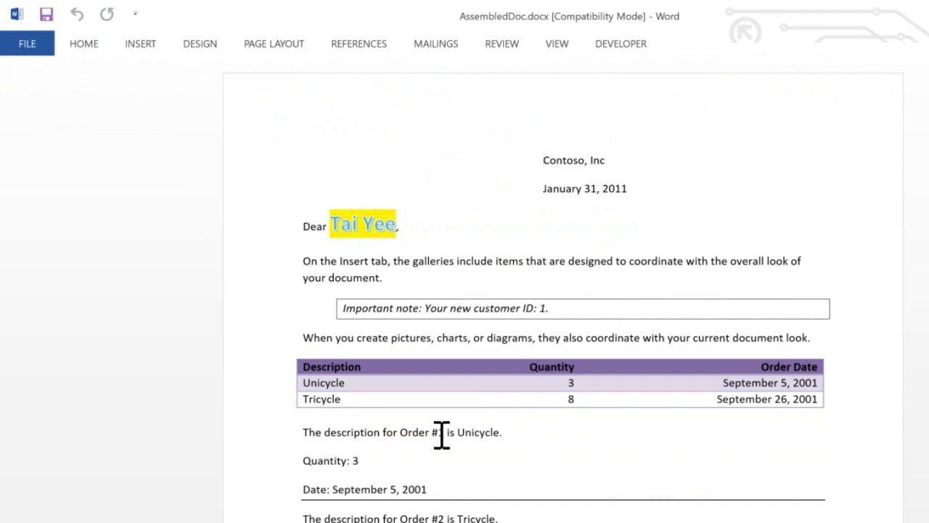
- Switch from Word to the DocumentAssembler01 folder in File Explorer
left_click(543, 159)
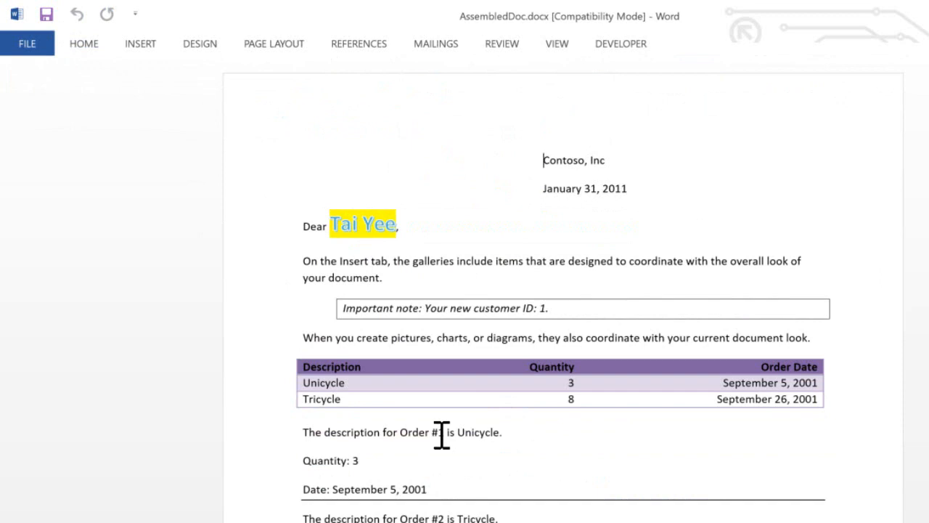
mouse_move(441, 469)
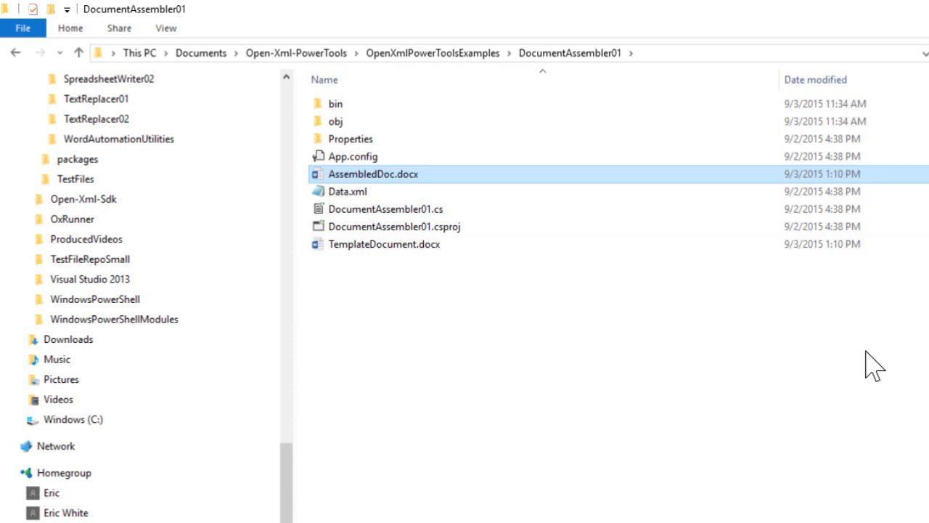
- Reopen TemplateDocument.docx in Word from File Explorer
double_click(385, 244)
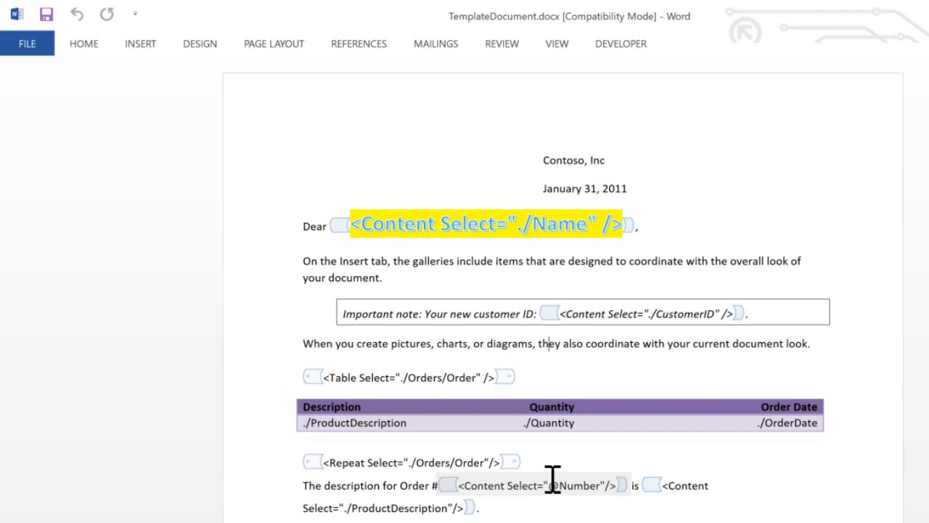
left_click(406, 376)
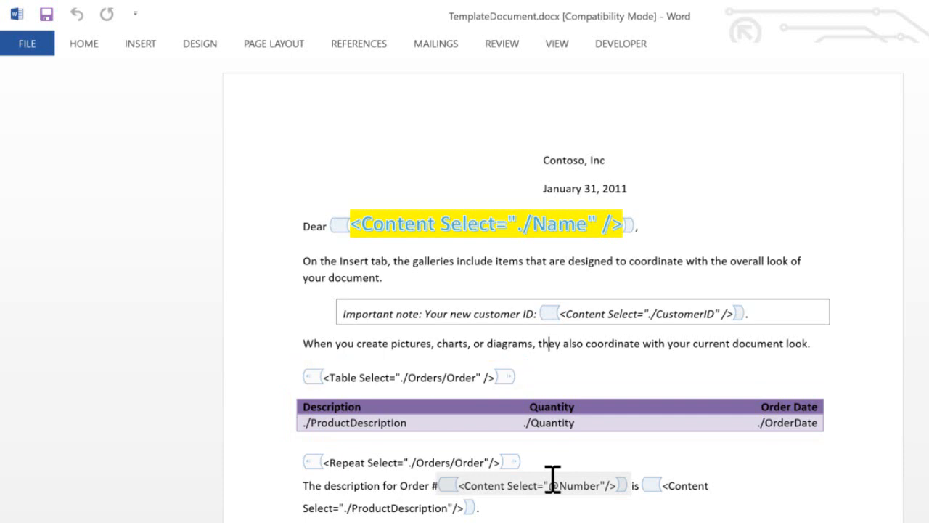
left_click(435, 375)
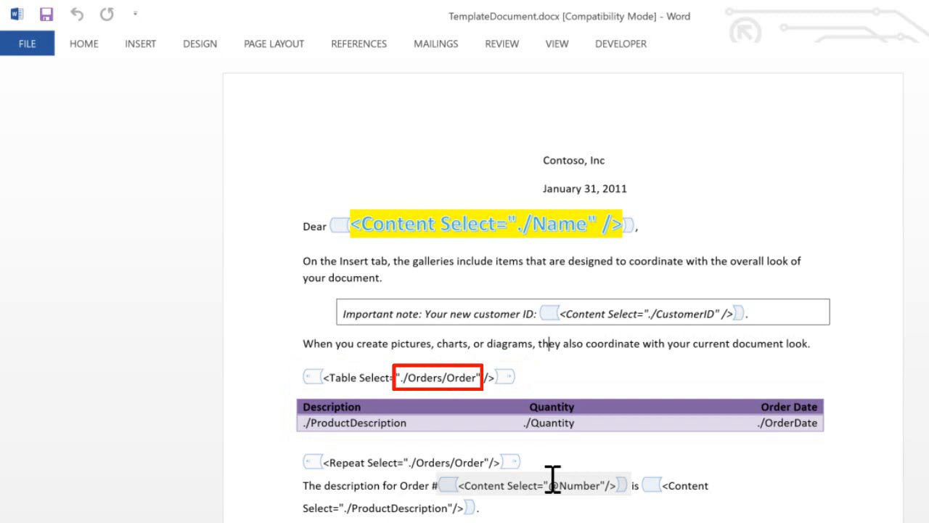
left_click(437, 378)
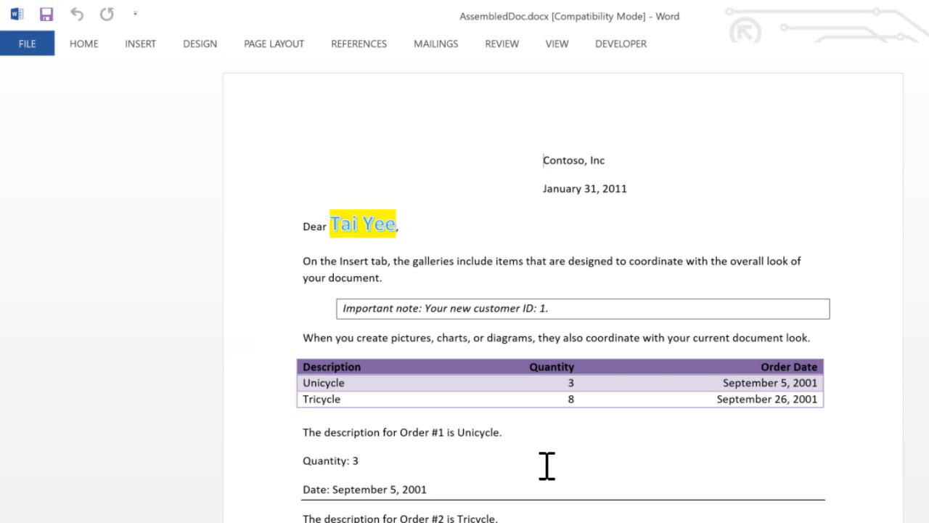
left_click(543, 159)
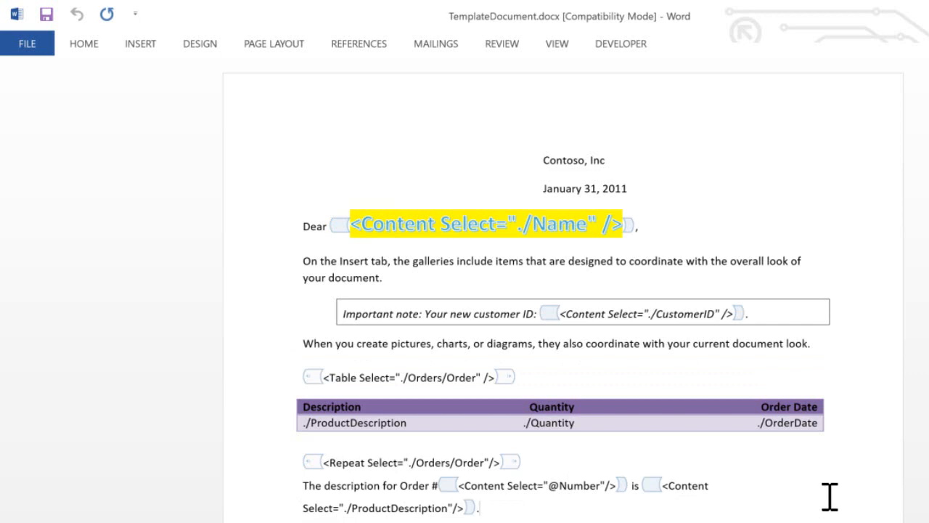
scroll("down", 3)
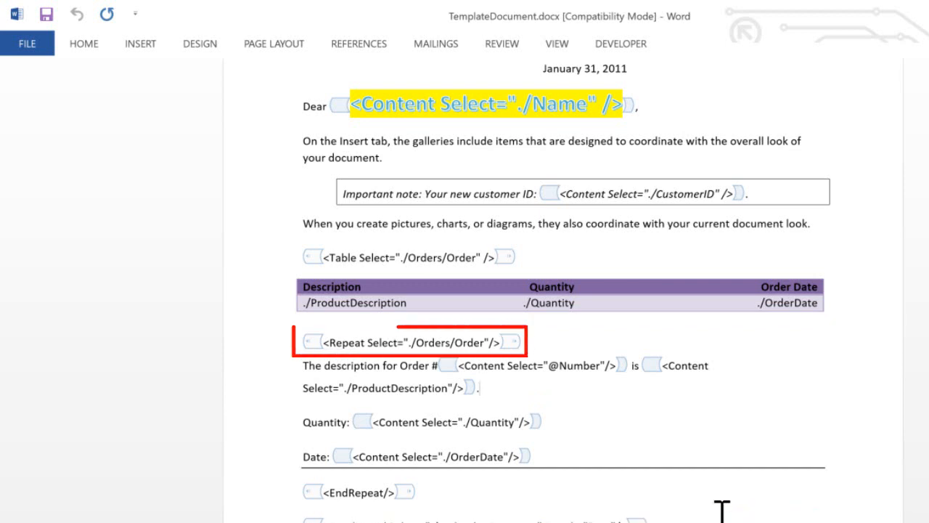
left_click(479, 386)
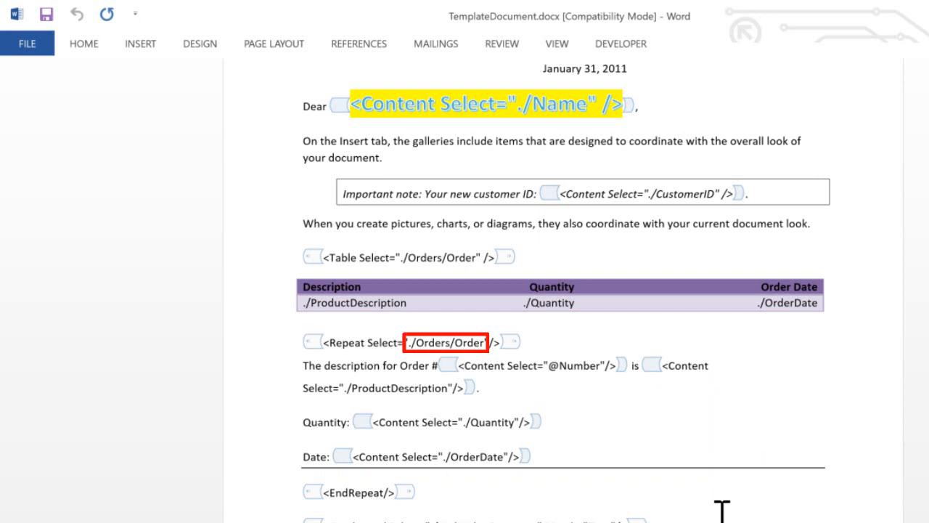
left_click(479, 388)
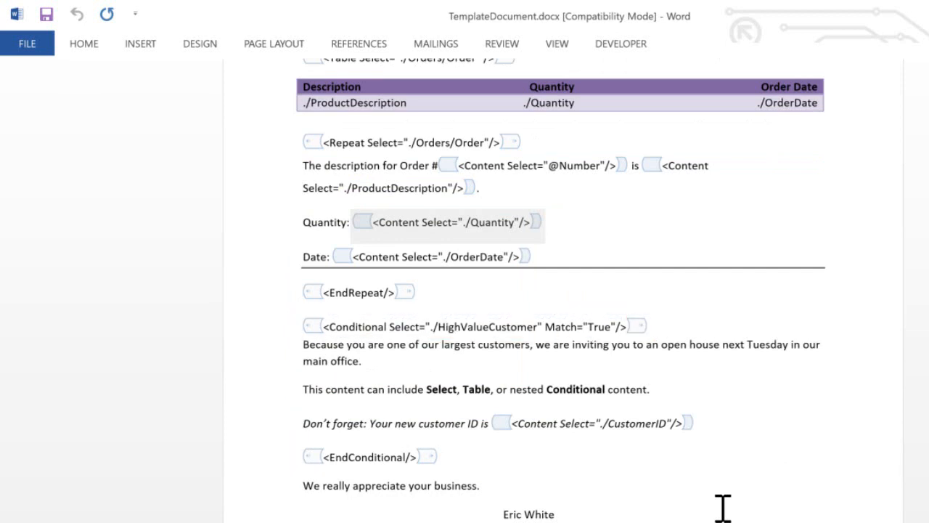
left_click(370, 455)
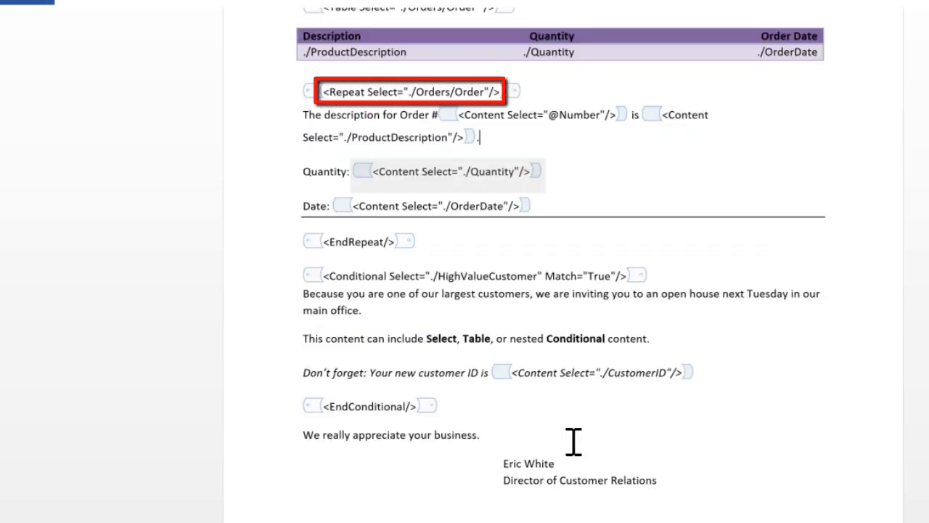
left_click(537, 114)
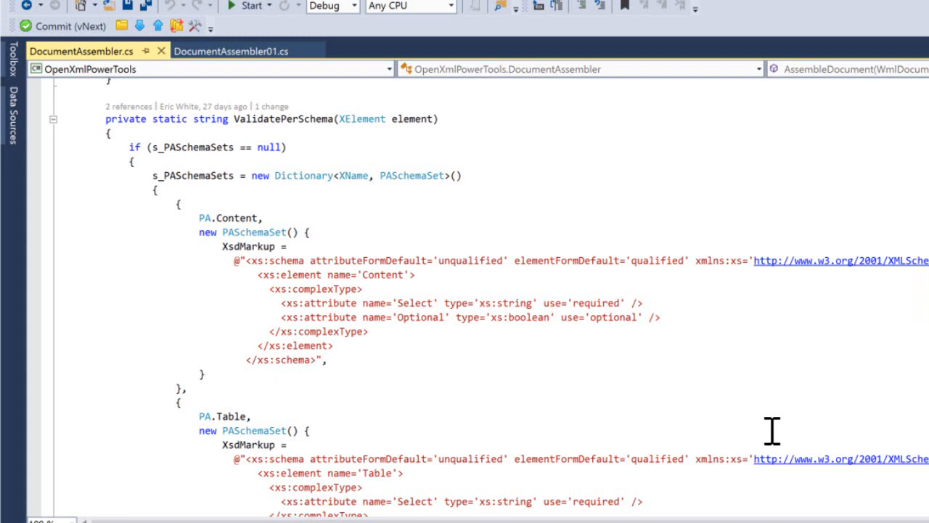
- Show the ValidatePerSchema method with its XSD markup in DocumentAssembler.cs
left_click(231, 51)
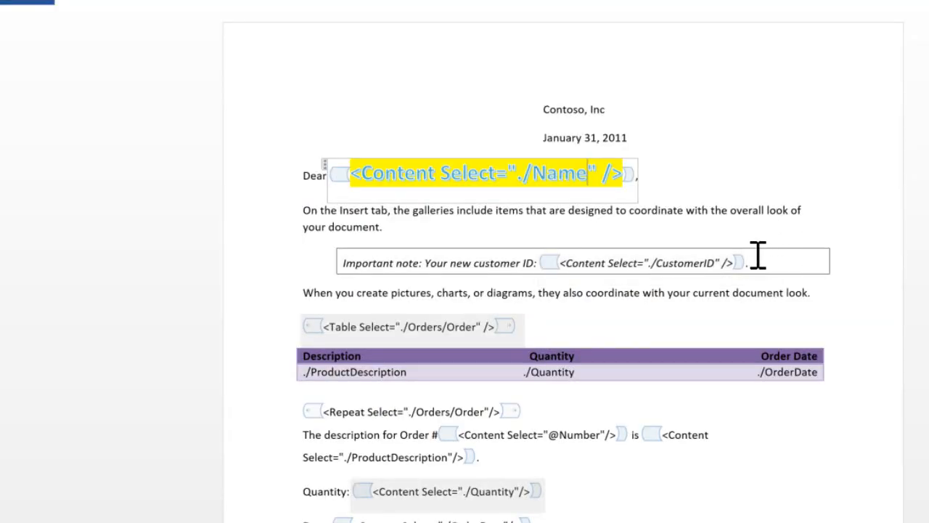
mouse_move(715, 247)
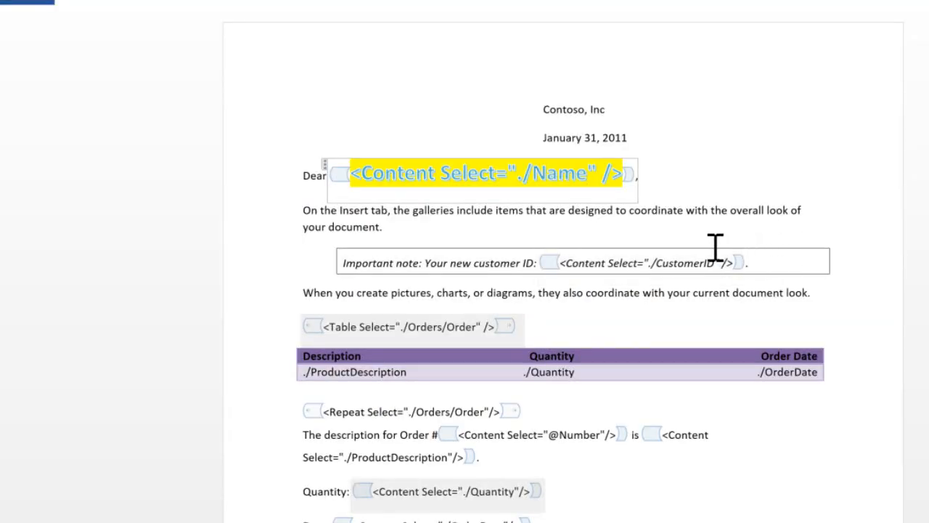
- Change the Name control's attribute to SelectZ, misspelling it on purpose
type("Z")
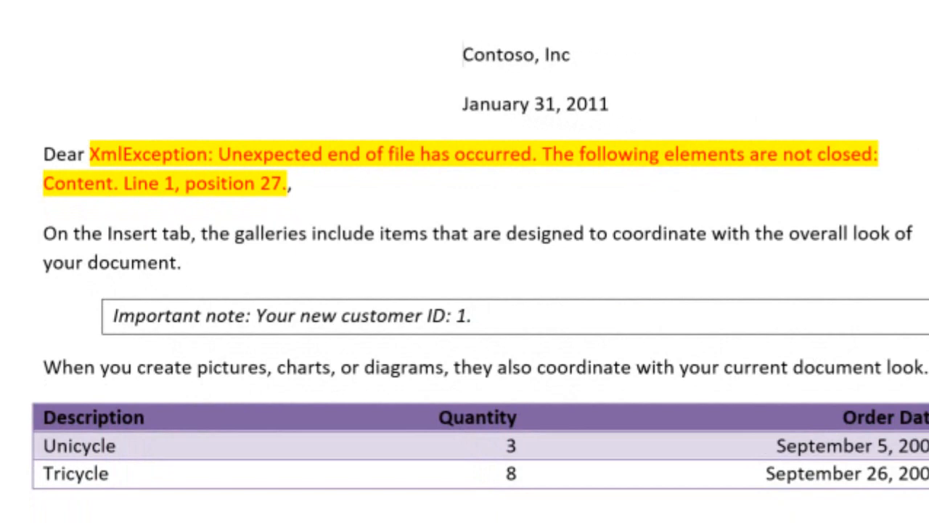
- Review the XmlException in the assembled document and return to the SelectZ template
left_click(462, 56)
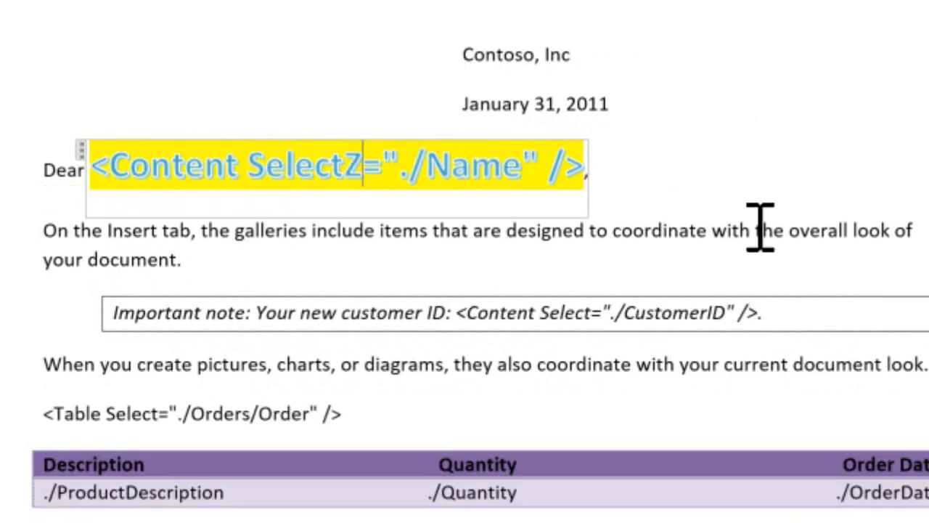
left_click(363, 165)
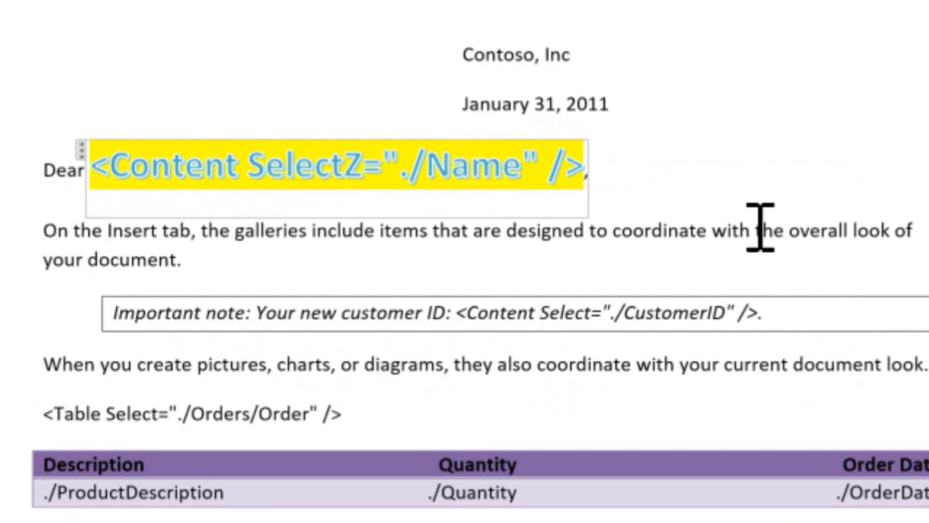
left_click(363, 165)
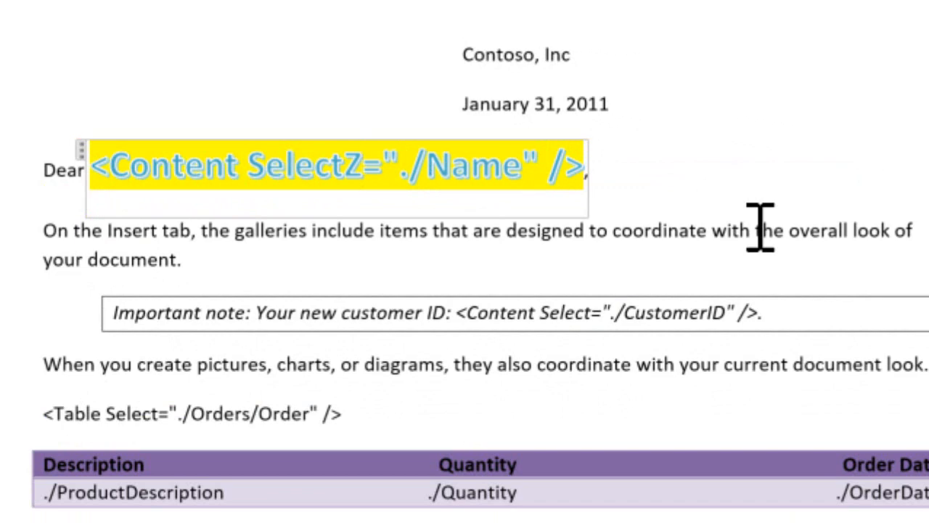
left_click(363, 166)
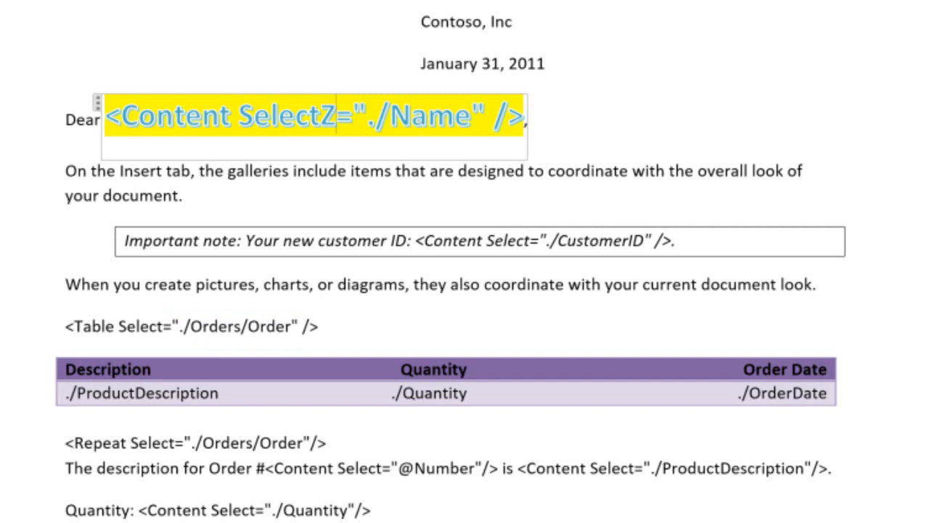
left_click(336, 114)
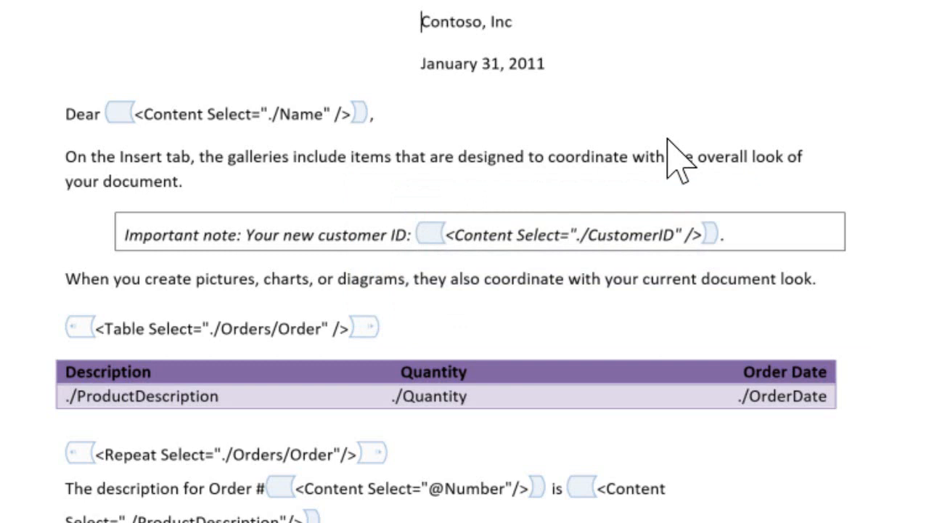
type("Z")
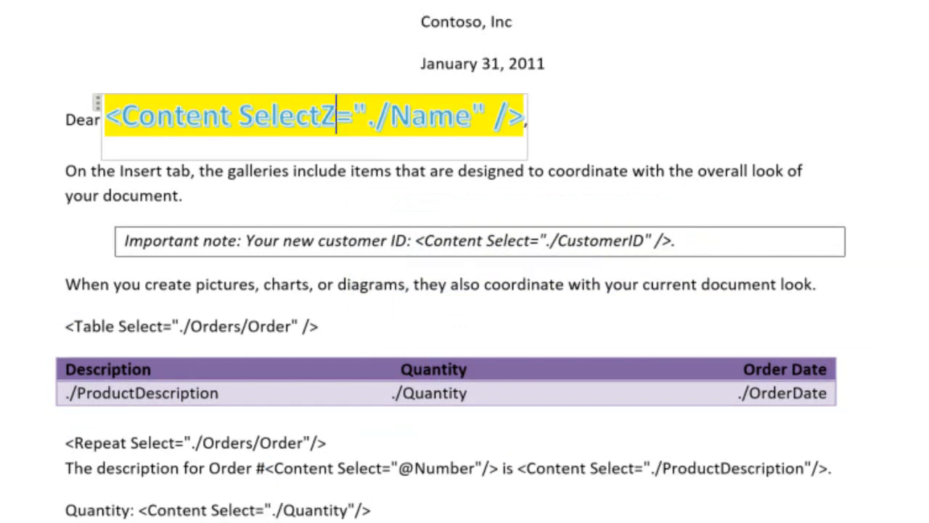